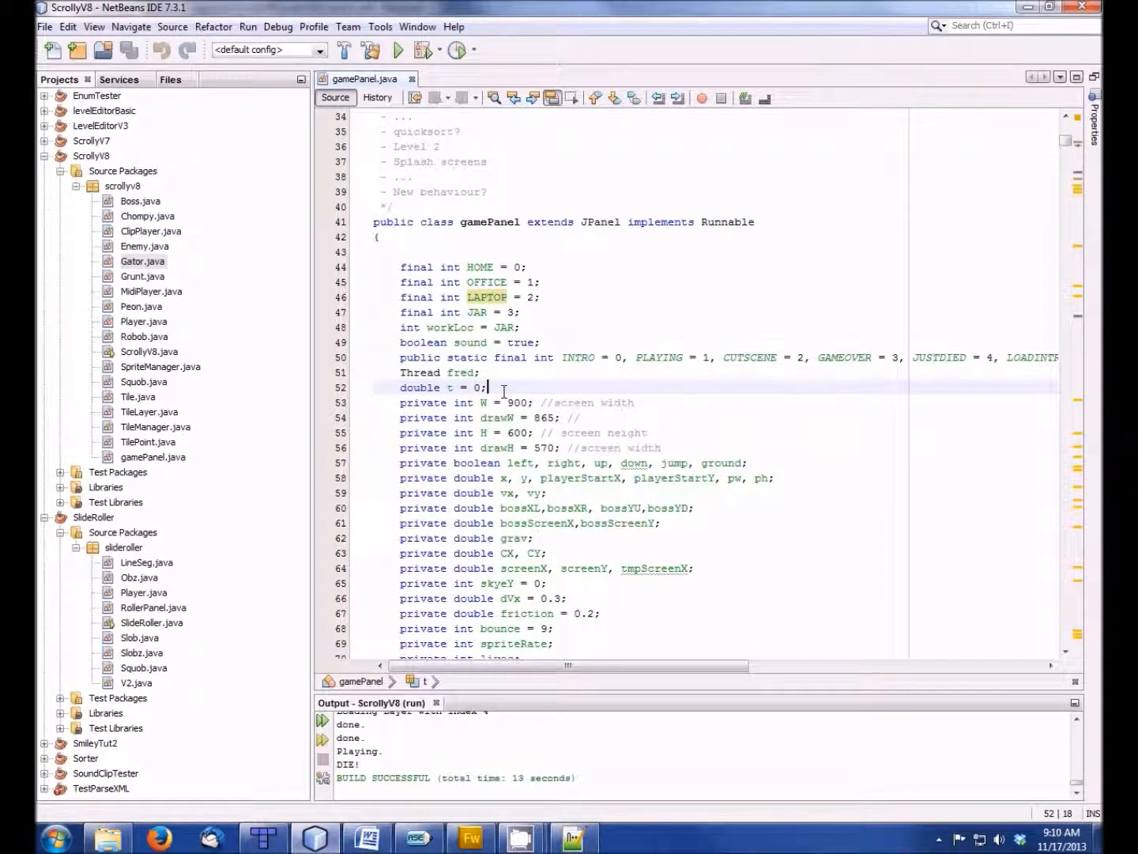
- Bring the rocksNgrass.png tile strip in Fireworks to the front
click(399, 51)
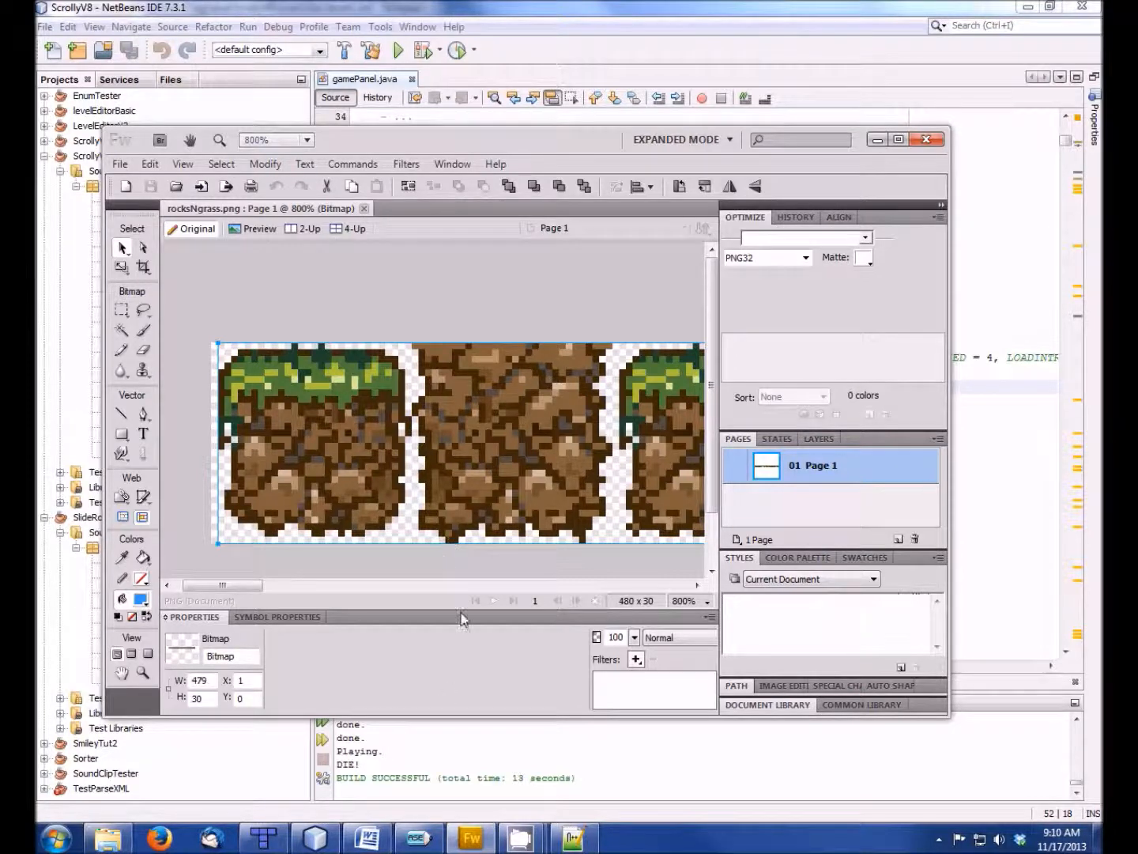
drag(221, 585, 301, 585)
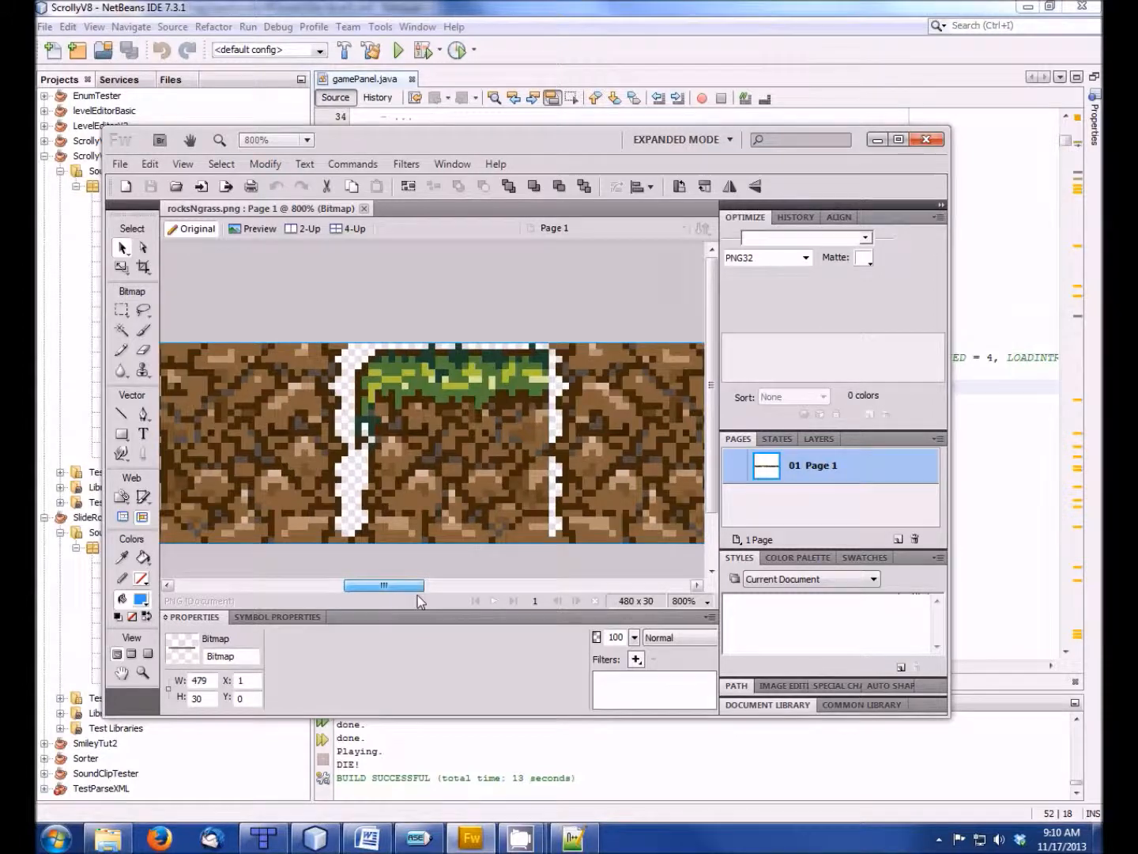
drag(384, 585, 336, 585)
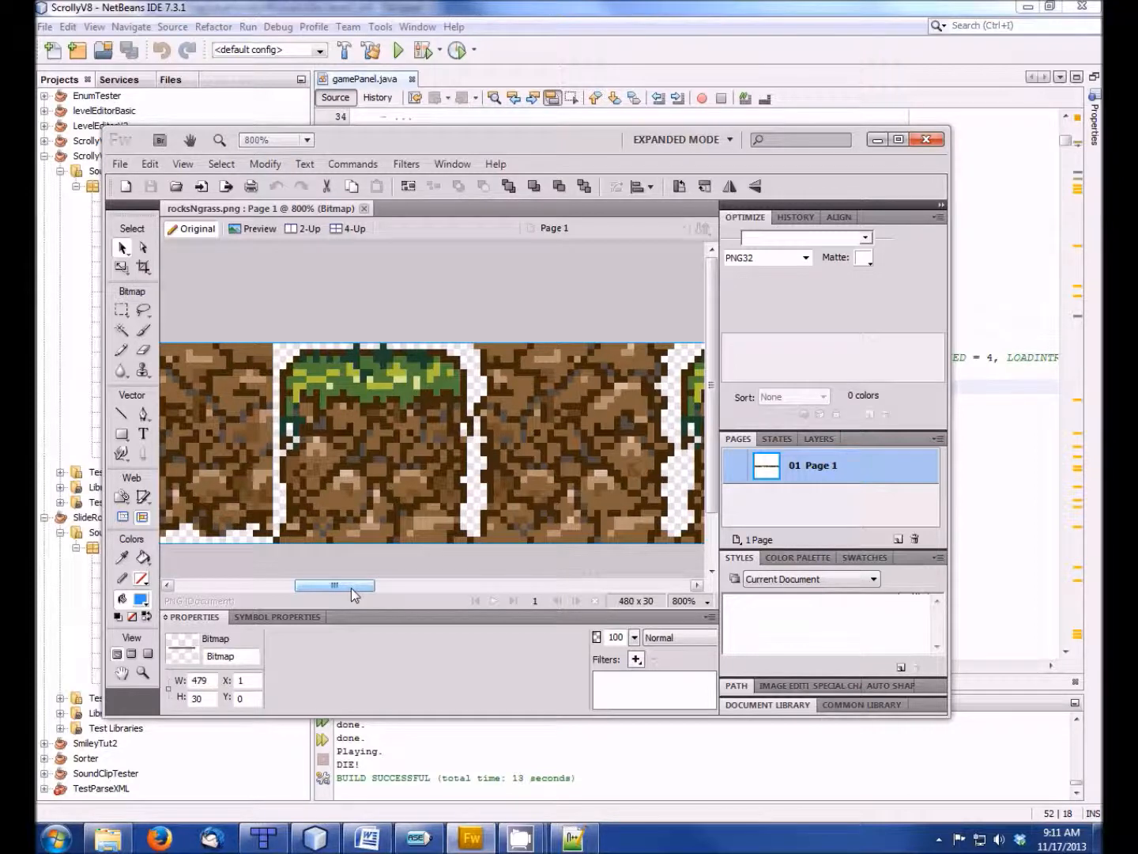
drag(335, 585, 410, 585)
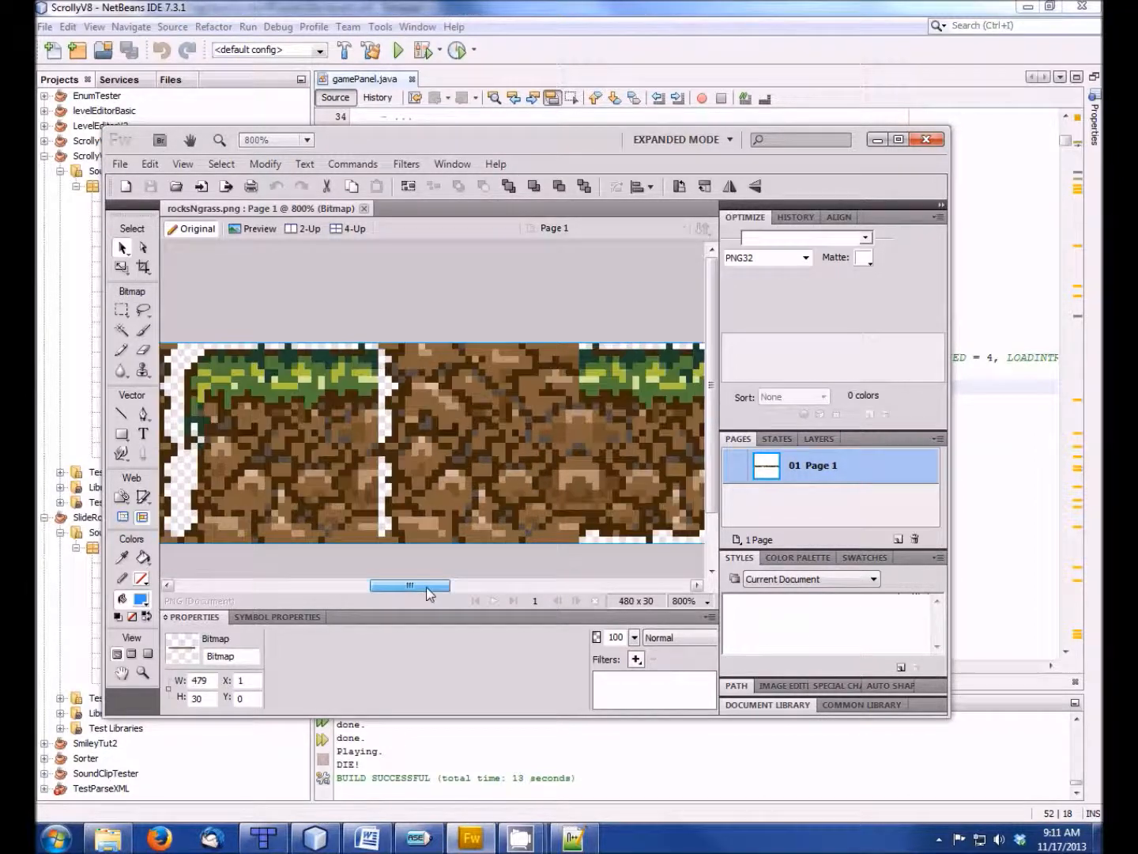
drag(409, 585, 483, 585)
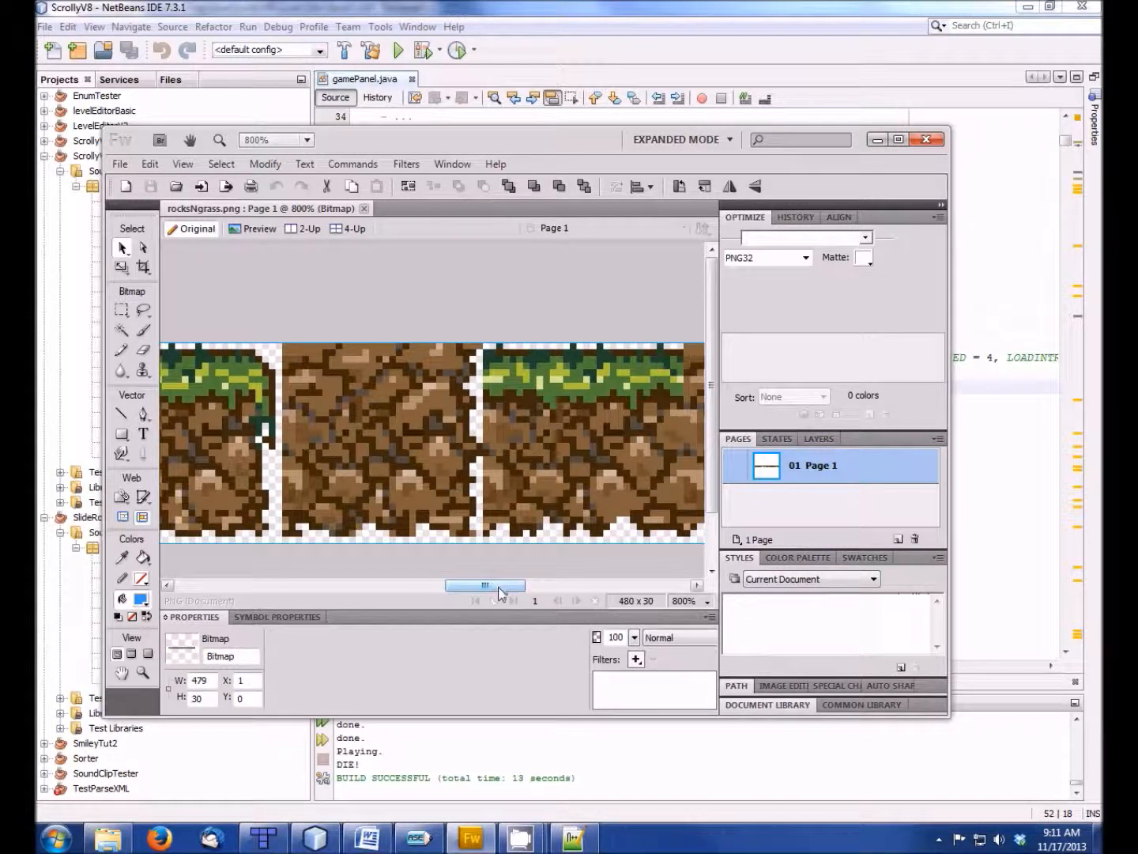
drag(487, 585, 500, 585)
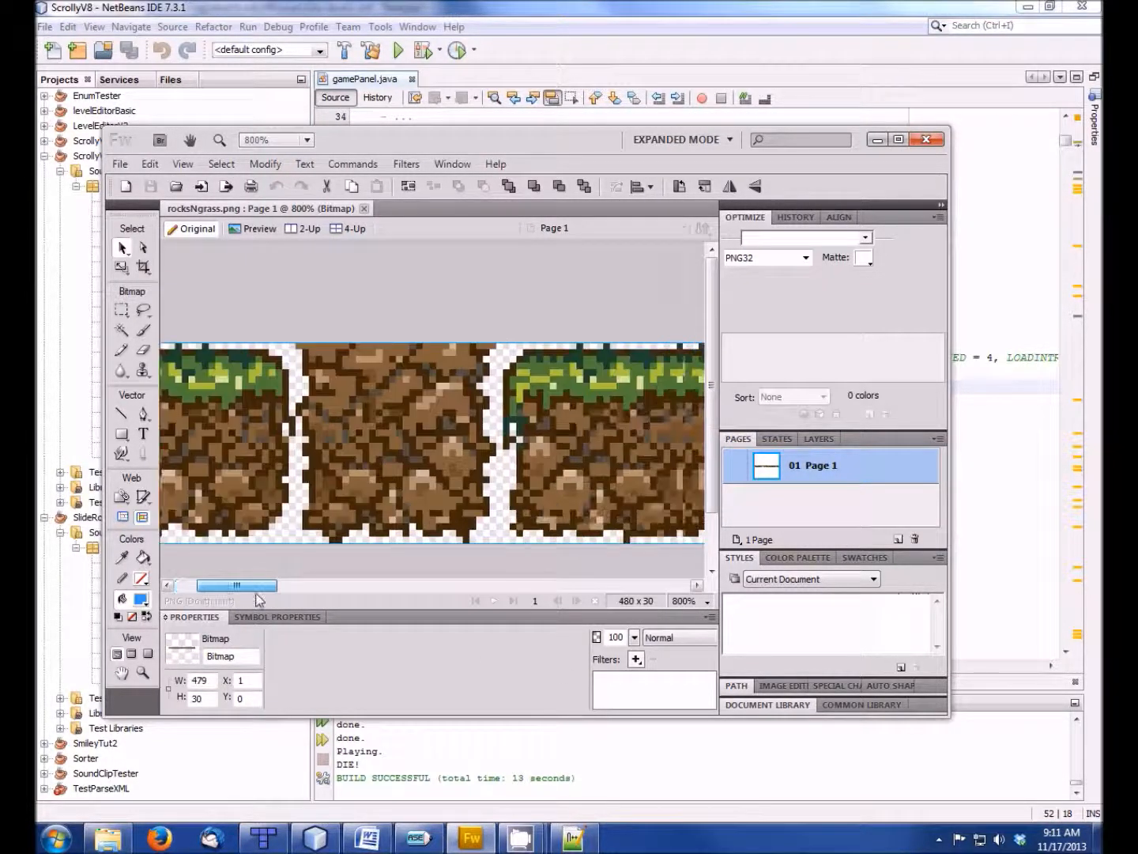
drag(234, 585, 455, 585)
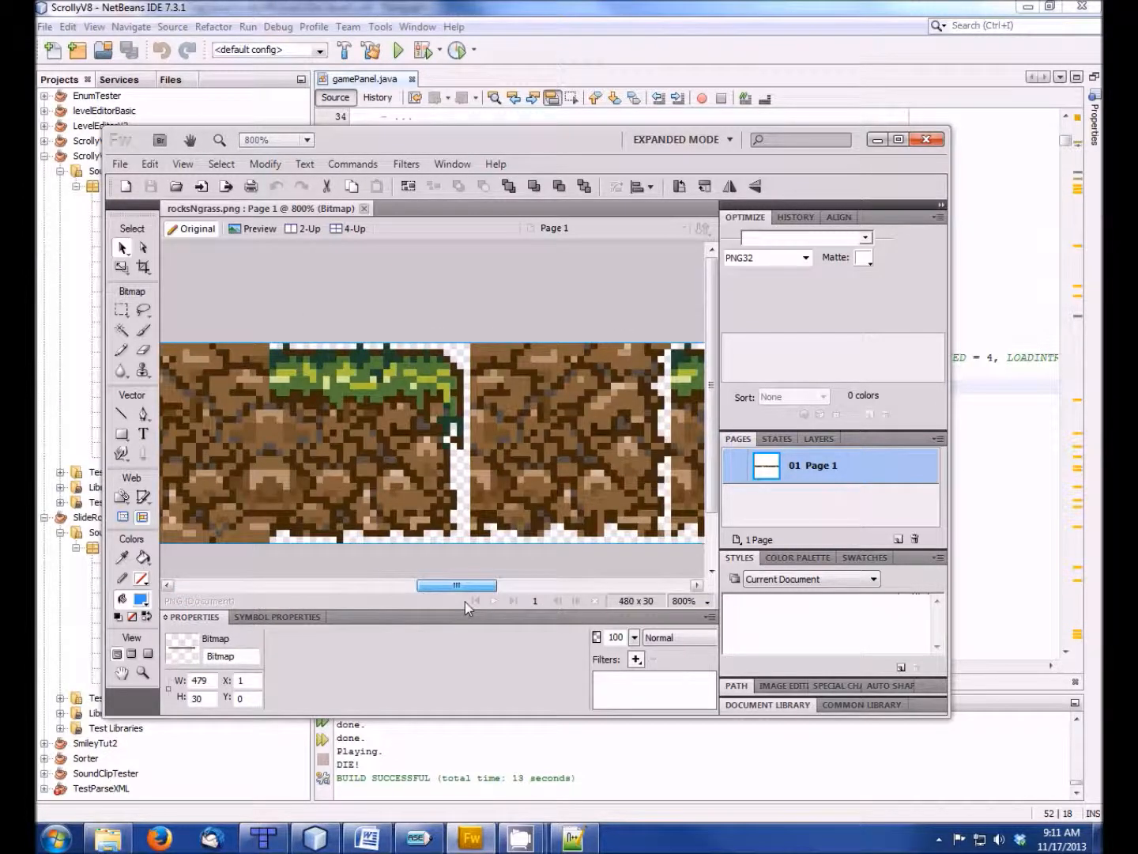
drag(455, 585, 610, 585)
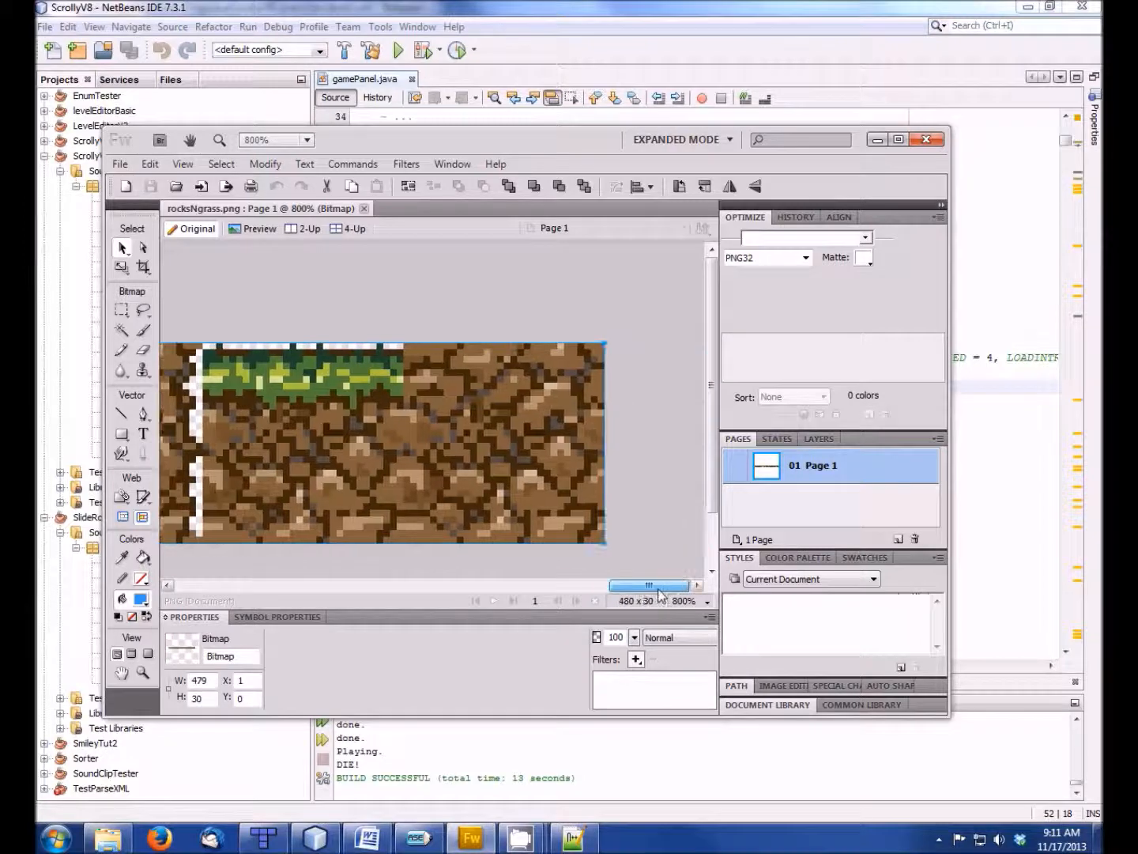
drag(649, 585, 609, 585)
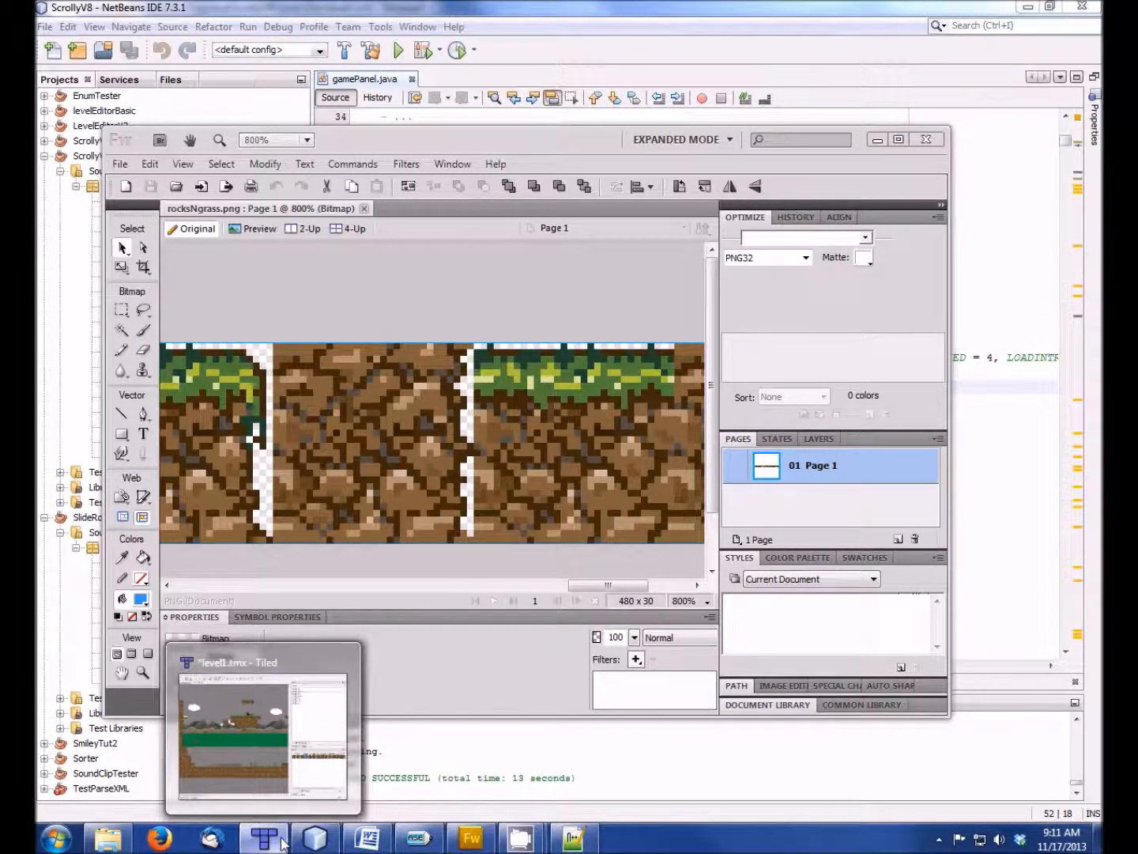
- Browse the level1 map and its Spikes and rocksNgrass tilesets, then view its XML in Notepad++
click(263, 838)
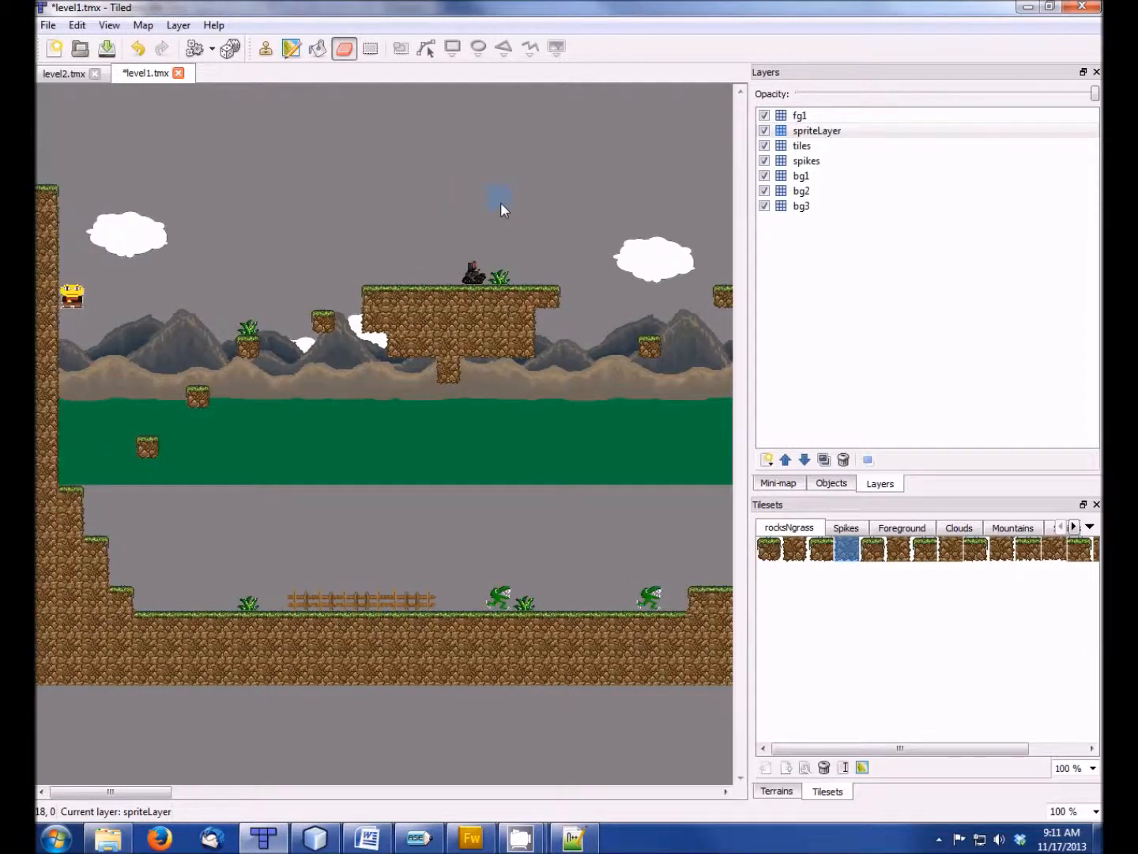
scroll(right, 3)
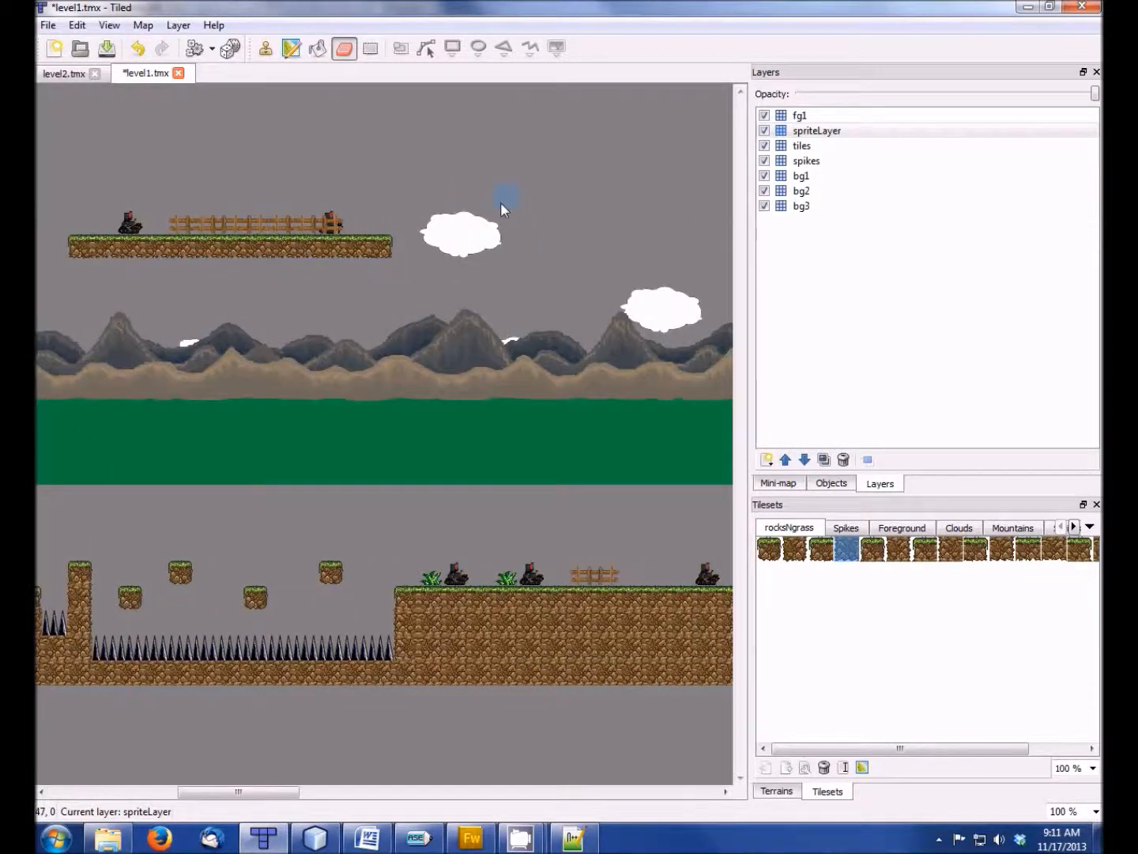
click(845, 528)
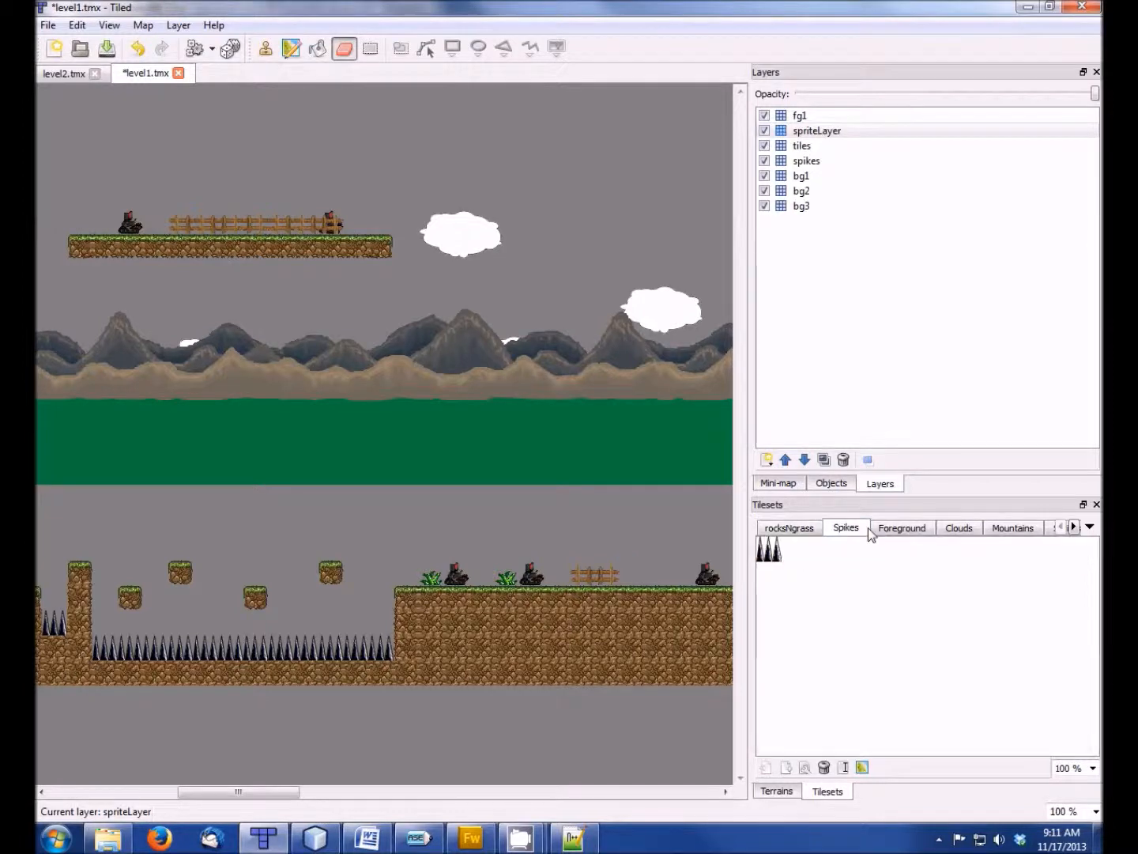
click(958, 528)
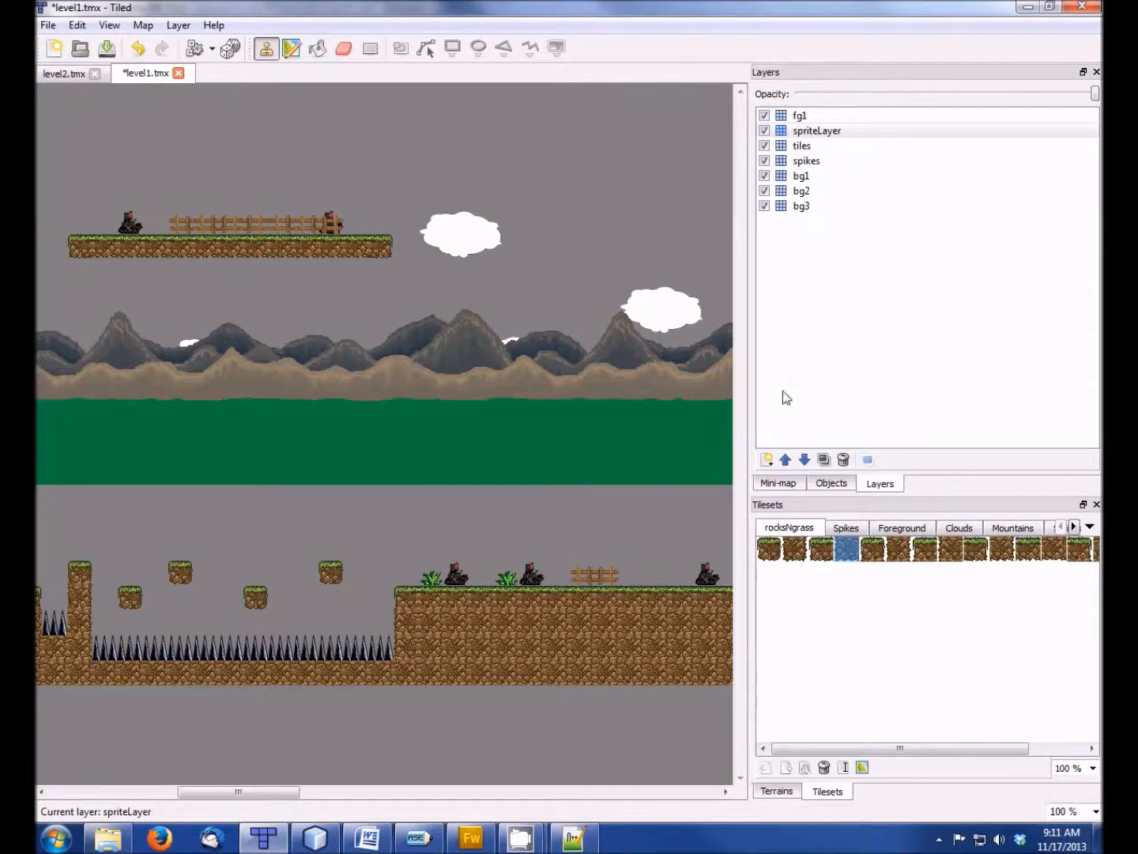
click(345, 48)
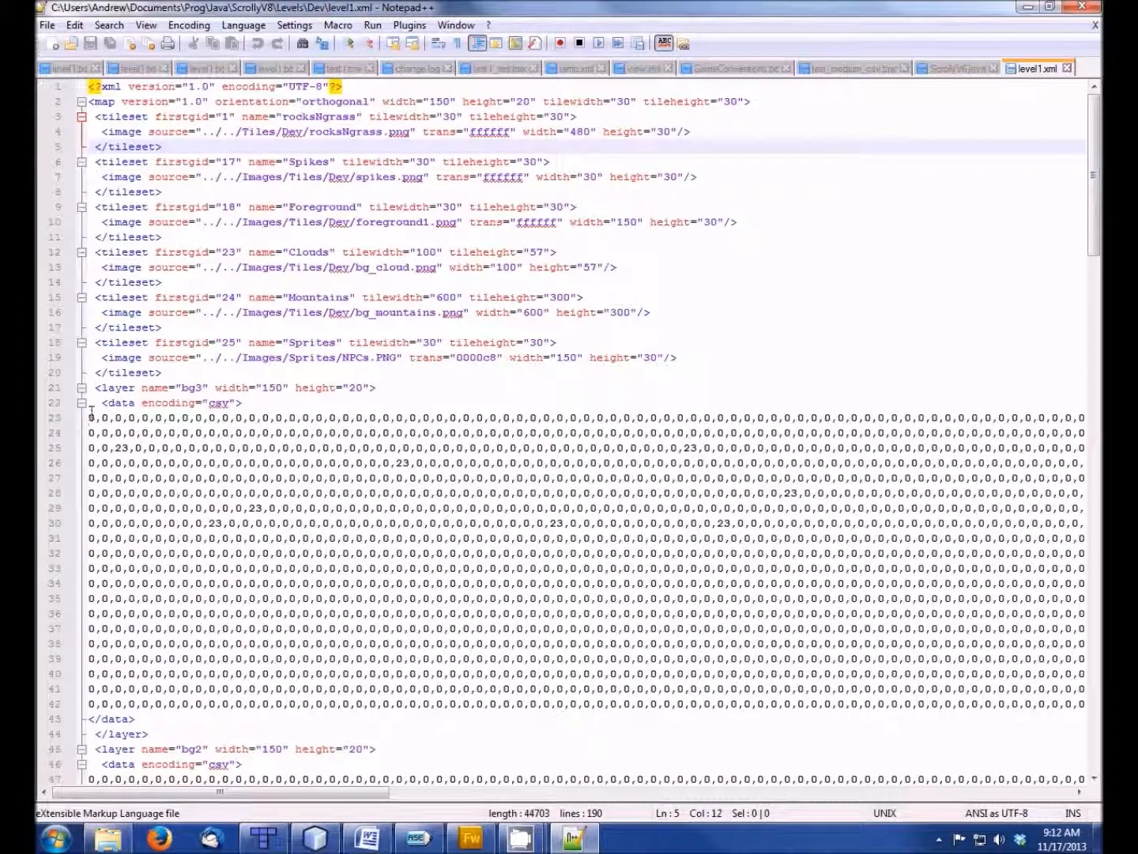
drag(88, 417, 134, 718)
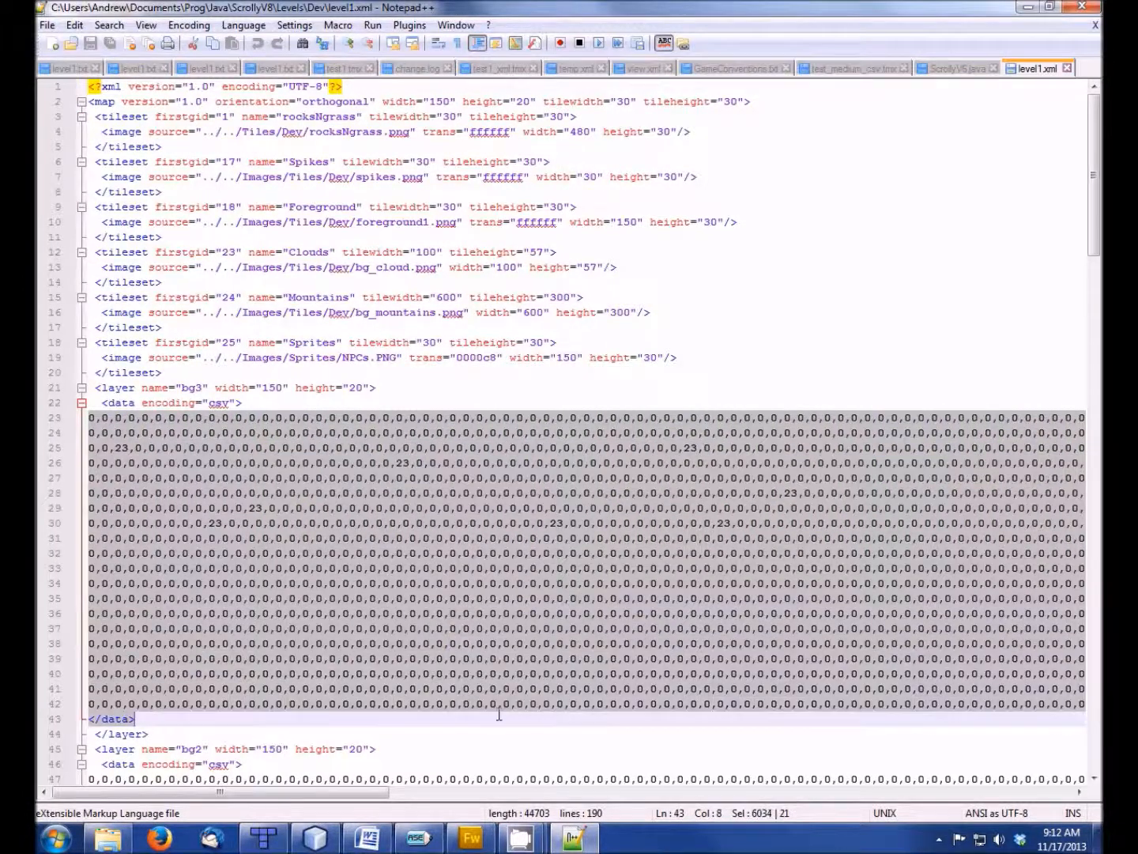
scroll(down, 3)
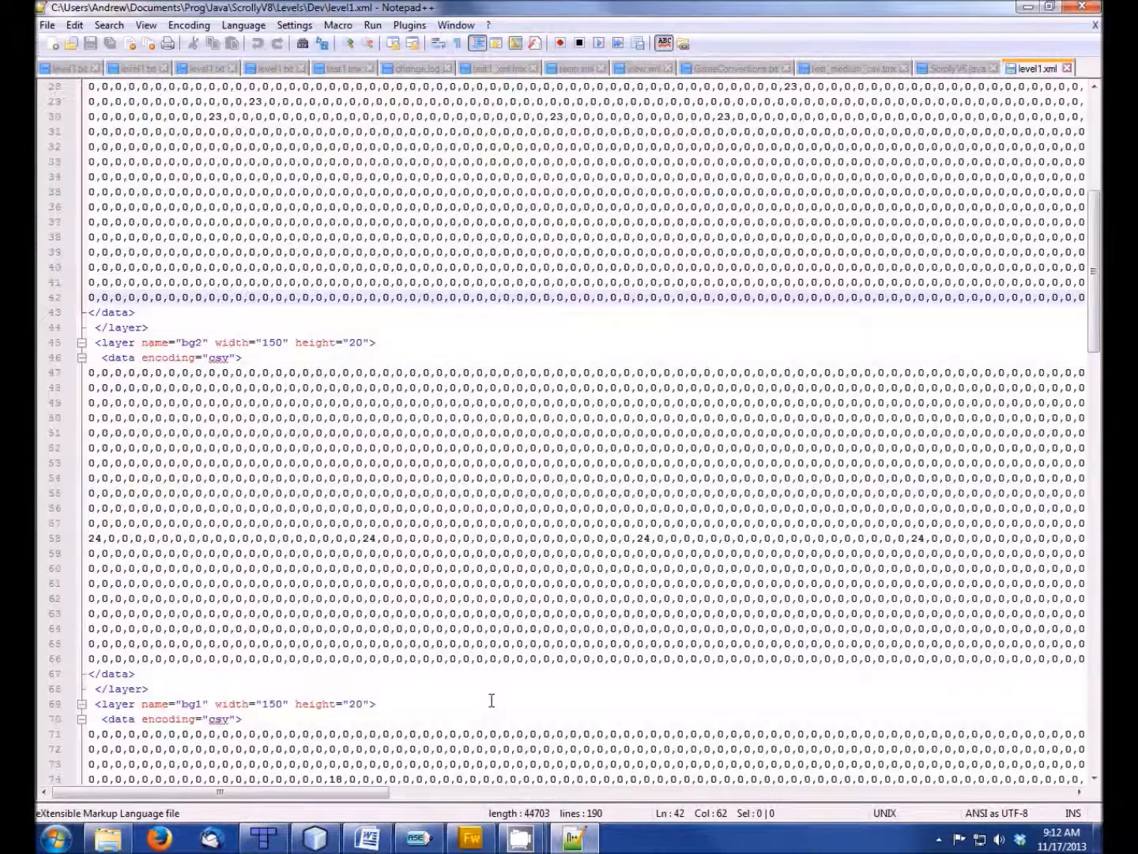
scroll(down, 3)
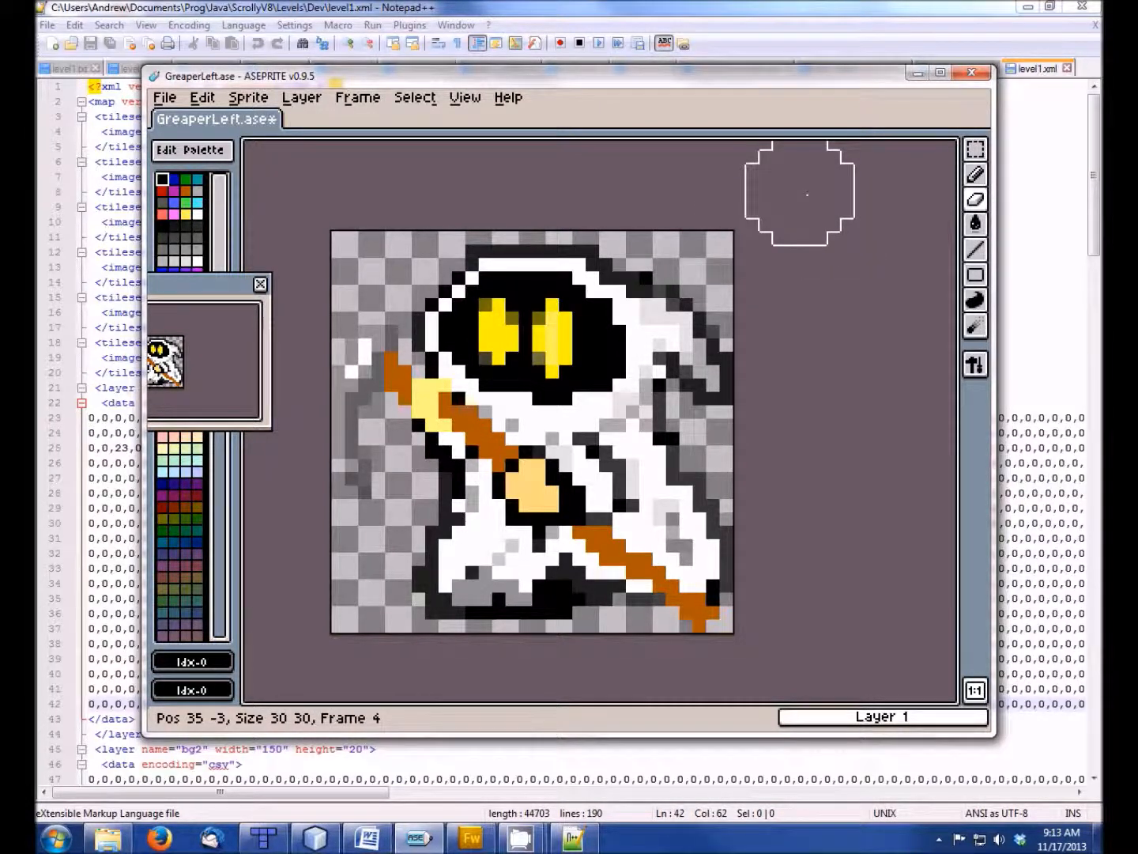
mouse_move(841, 203)
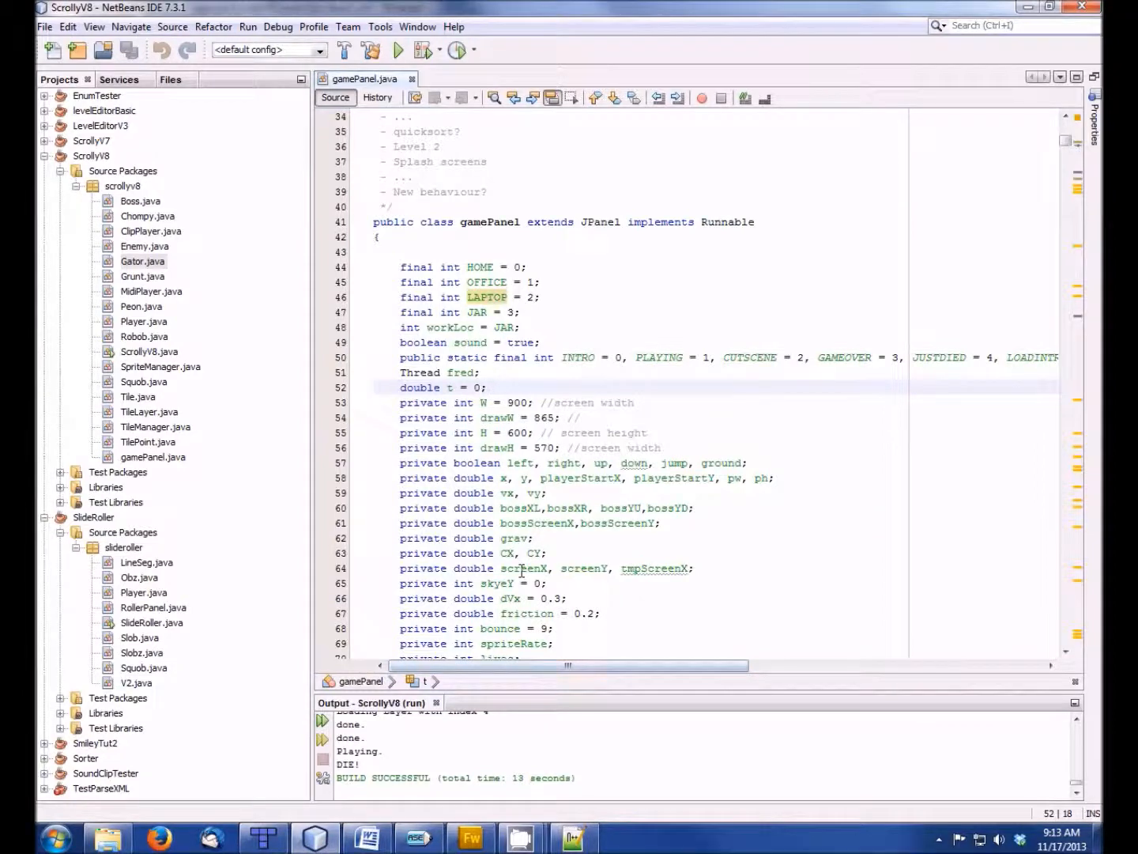
- Review the gamePanel constructor's variable setup and run the project to show the Smiley title screen
click(490, 388)
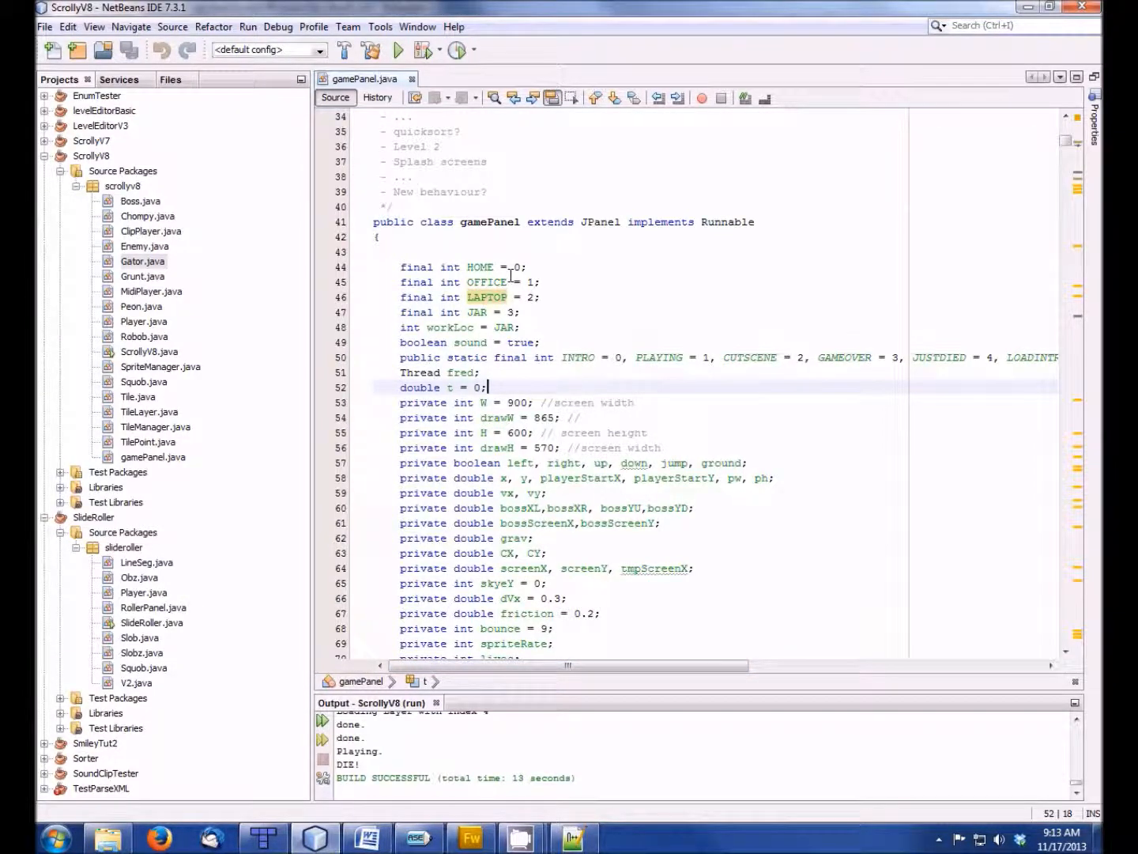
scroll(down, 3)
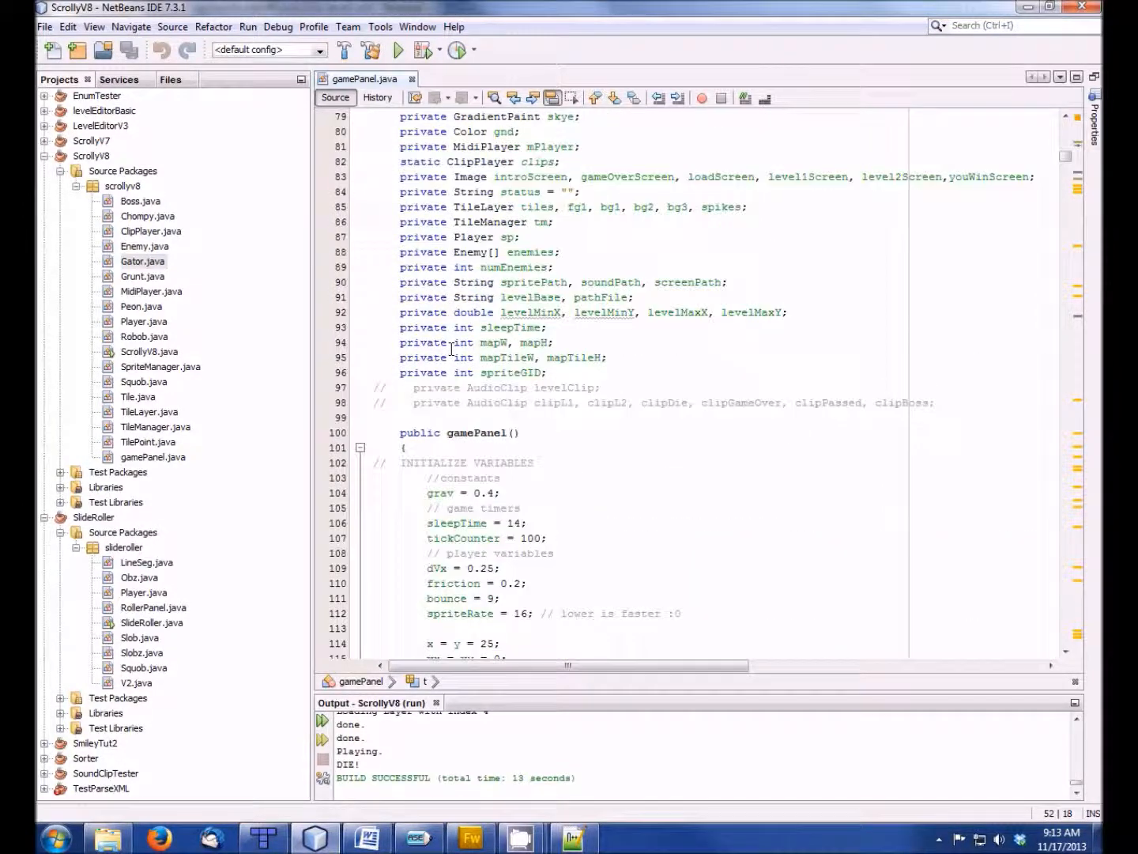
scroll(down, 3)
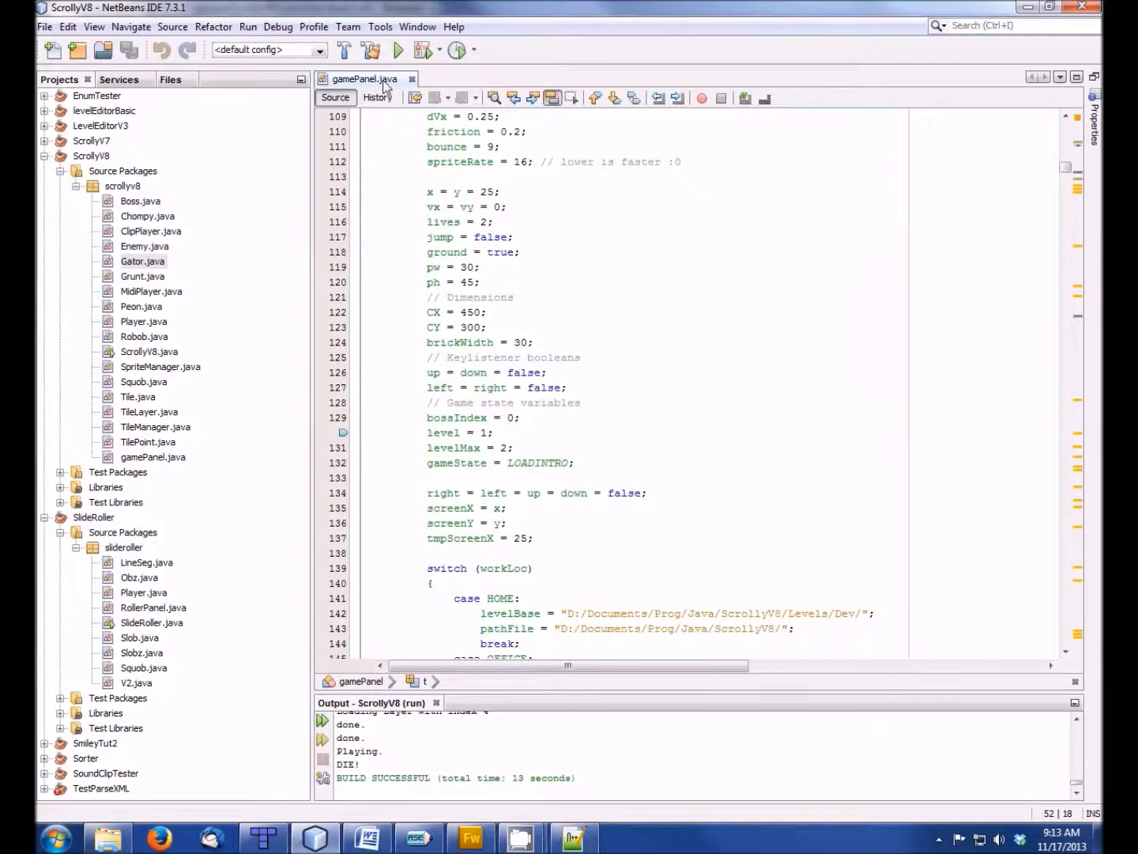
click(398, 49)
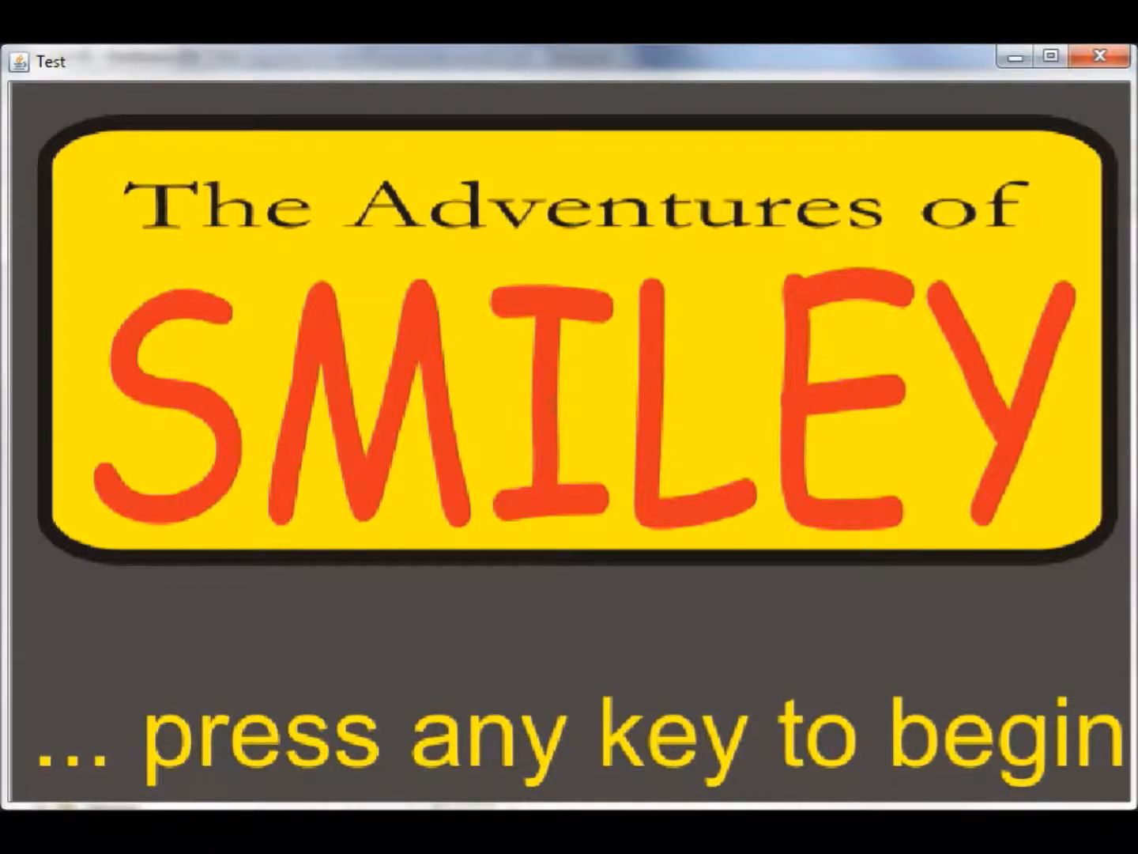
- Start the game from the Adventures of SMILEY title screen into the first level
key(space)
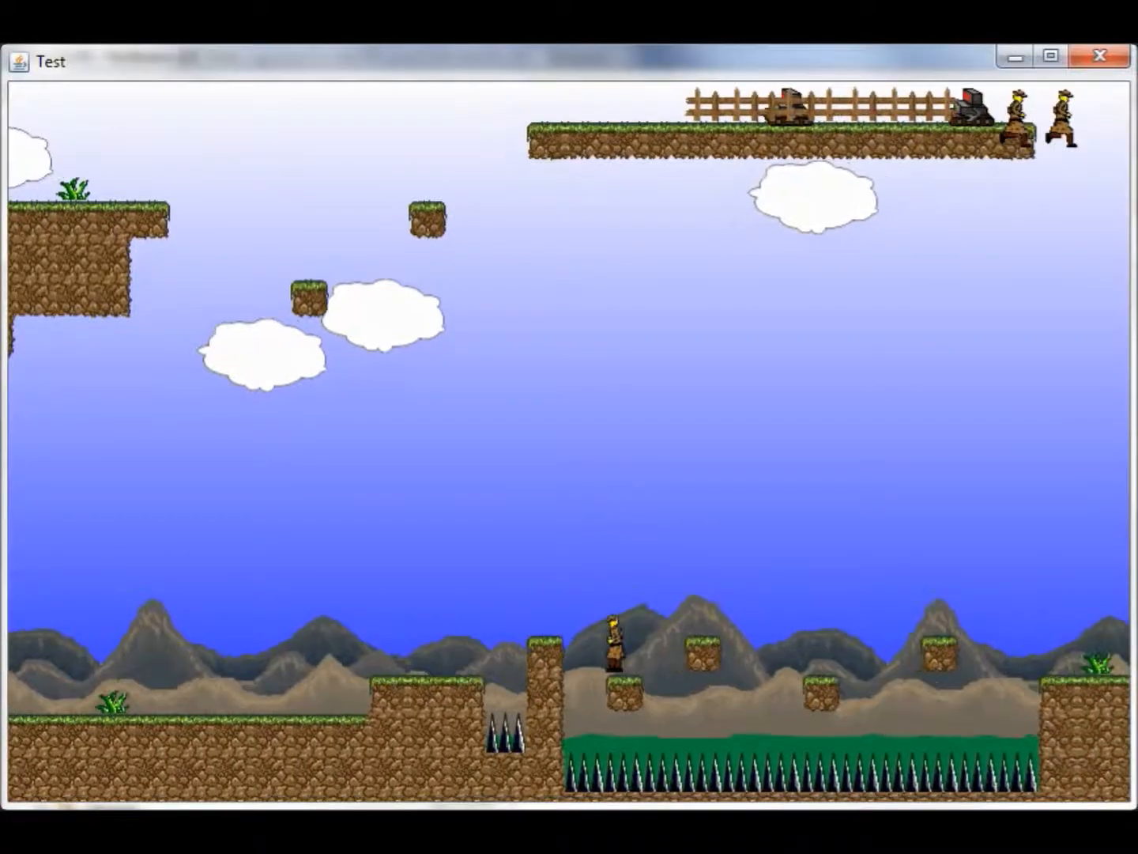
- Run and jump through the level to the LEVEL UNO splash, then close the game window
key(right)
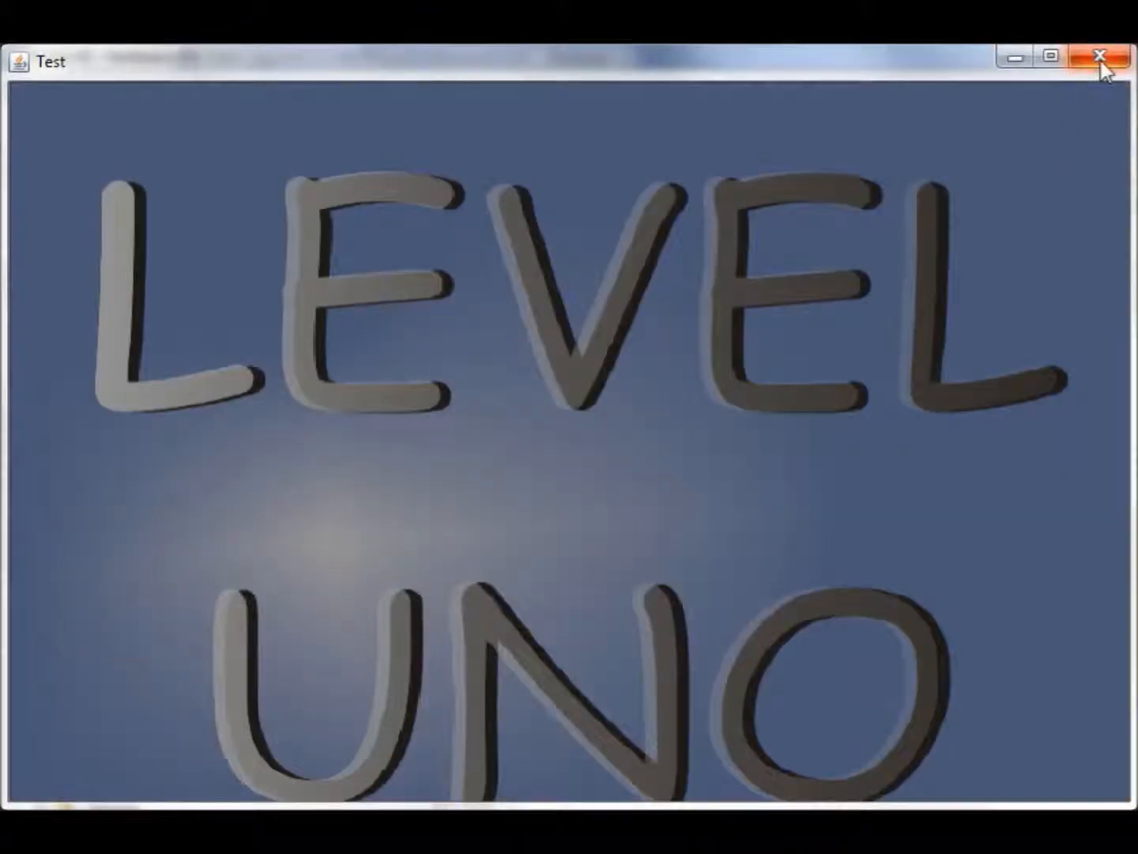
click(1099, 57)
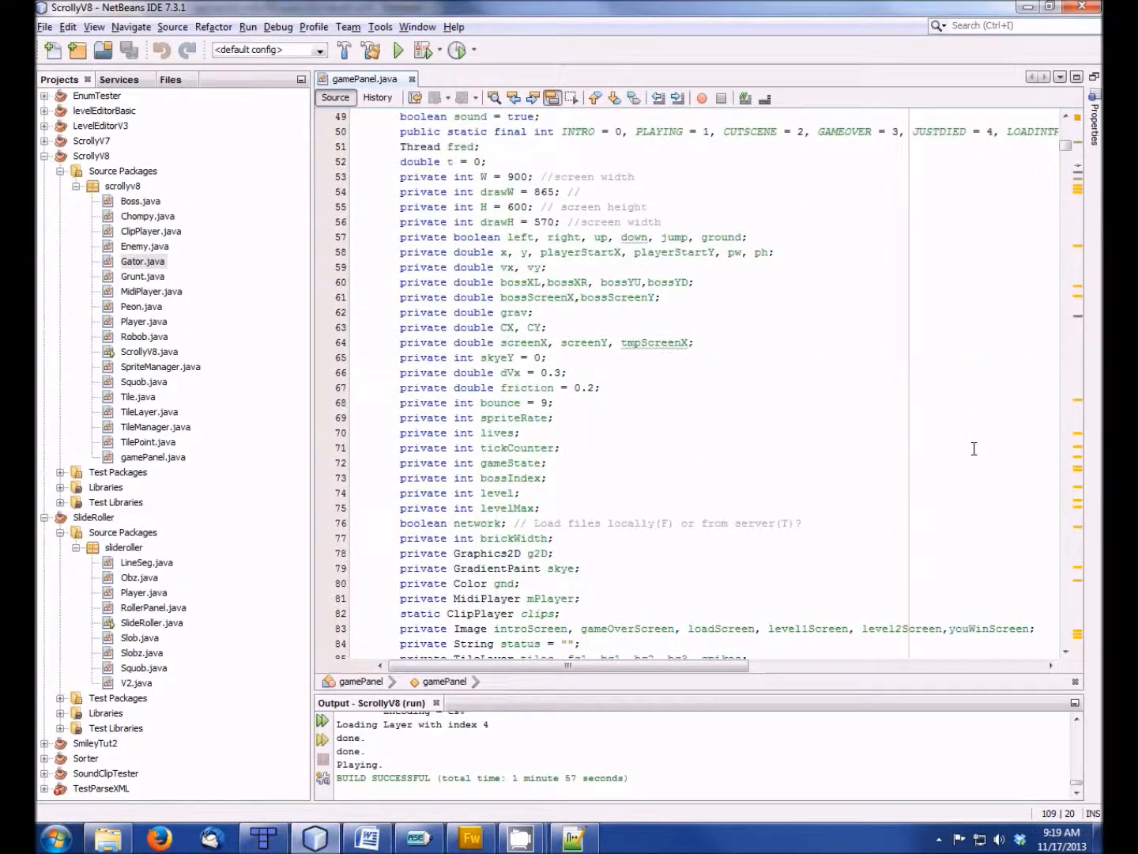